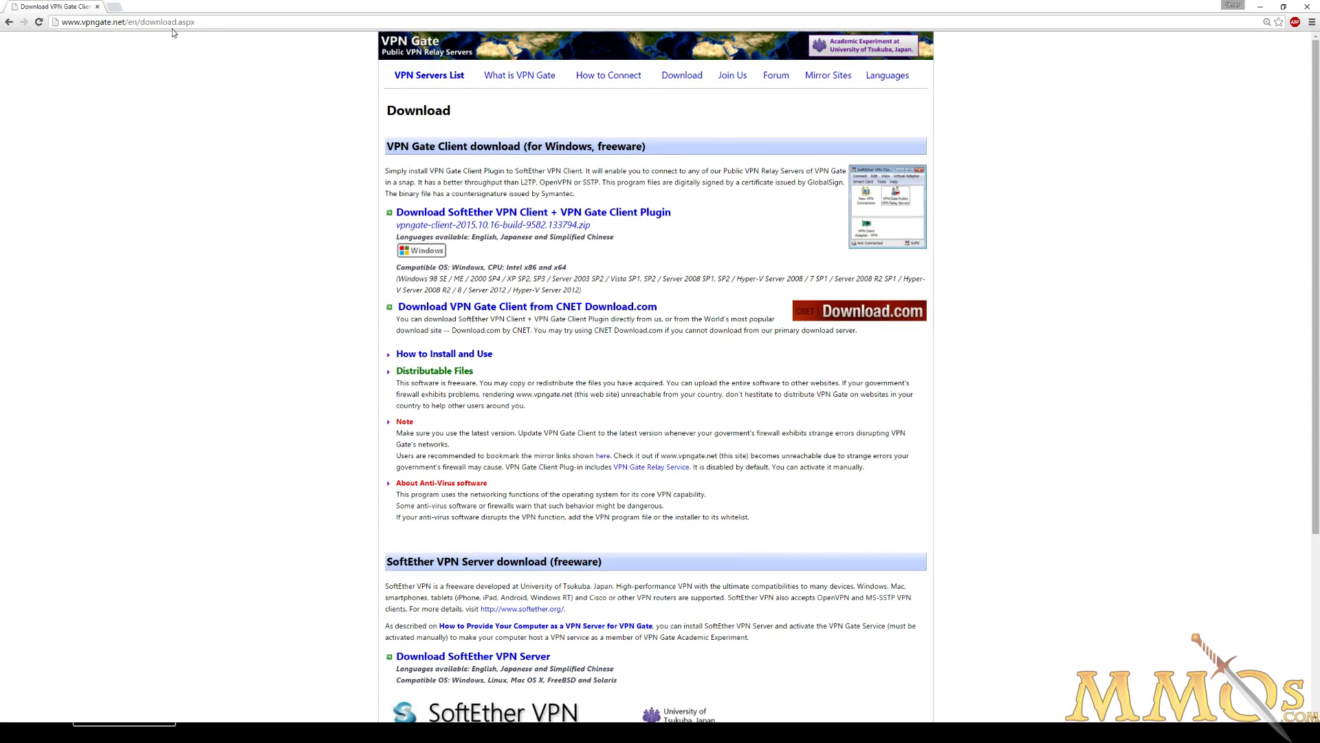
mouse_move(133, 38)
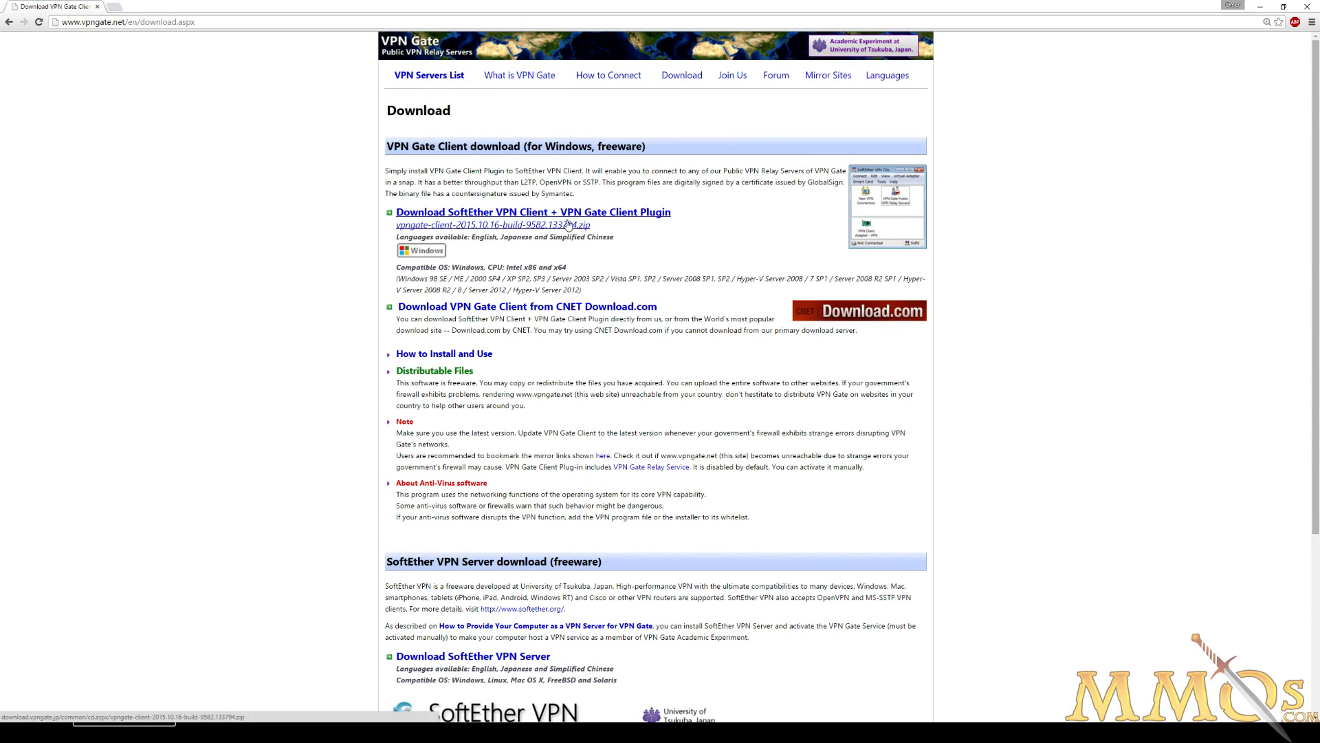
Request the SoftEther VPN Client + VPN Gate plugin download and select 'VPN Gate Public VPN Relay Servers' in the client manager.
left_click(1276, 7)
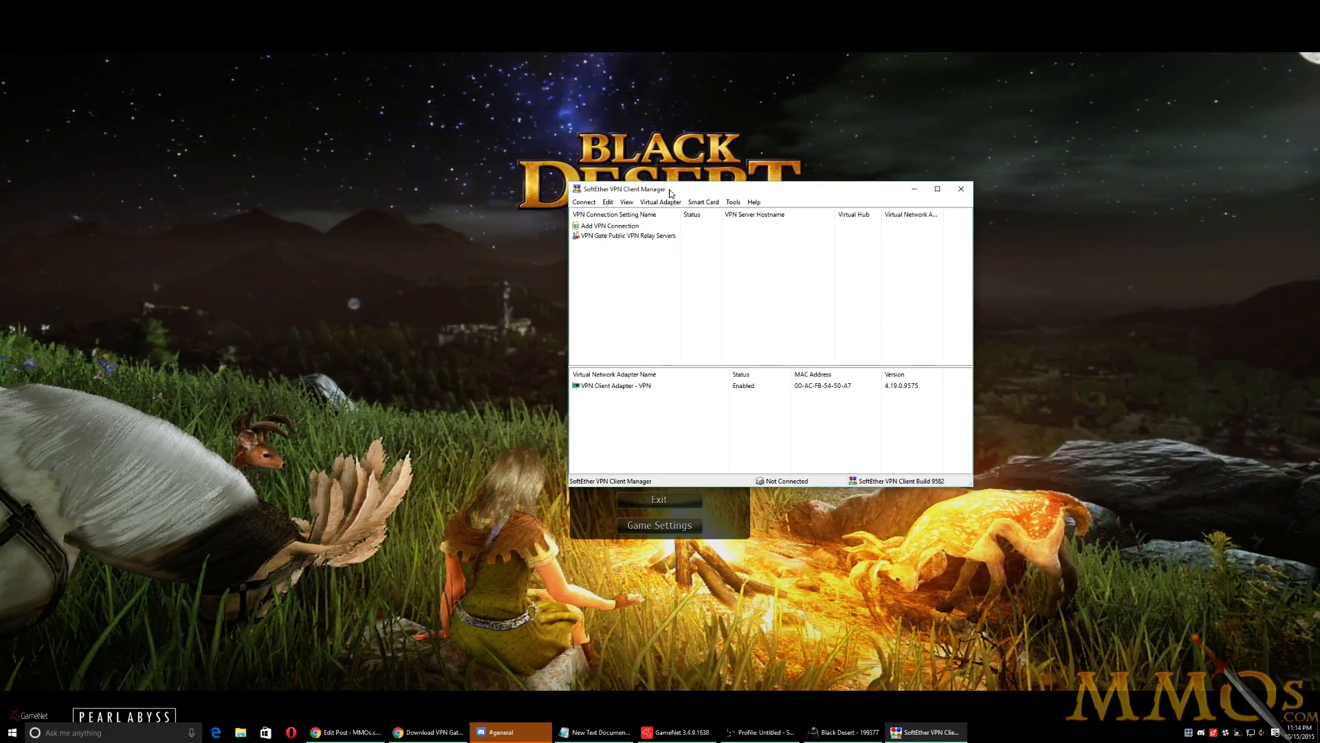
left_click(615, 215)
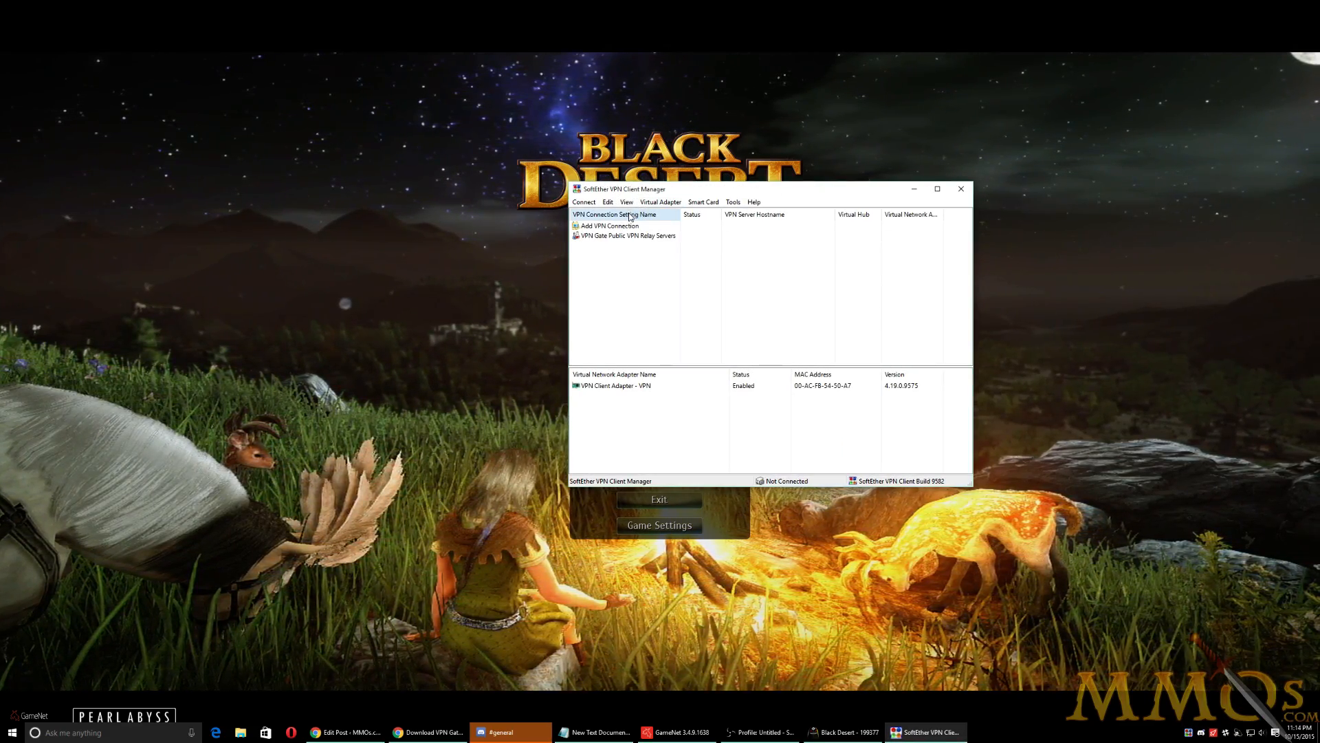
left_click(627, 235)
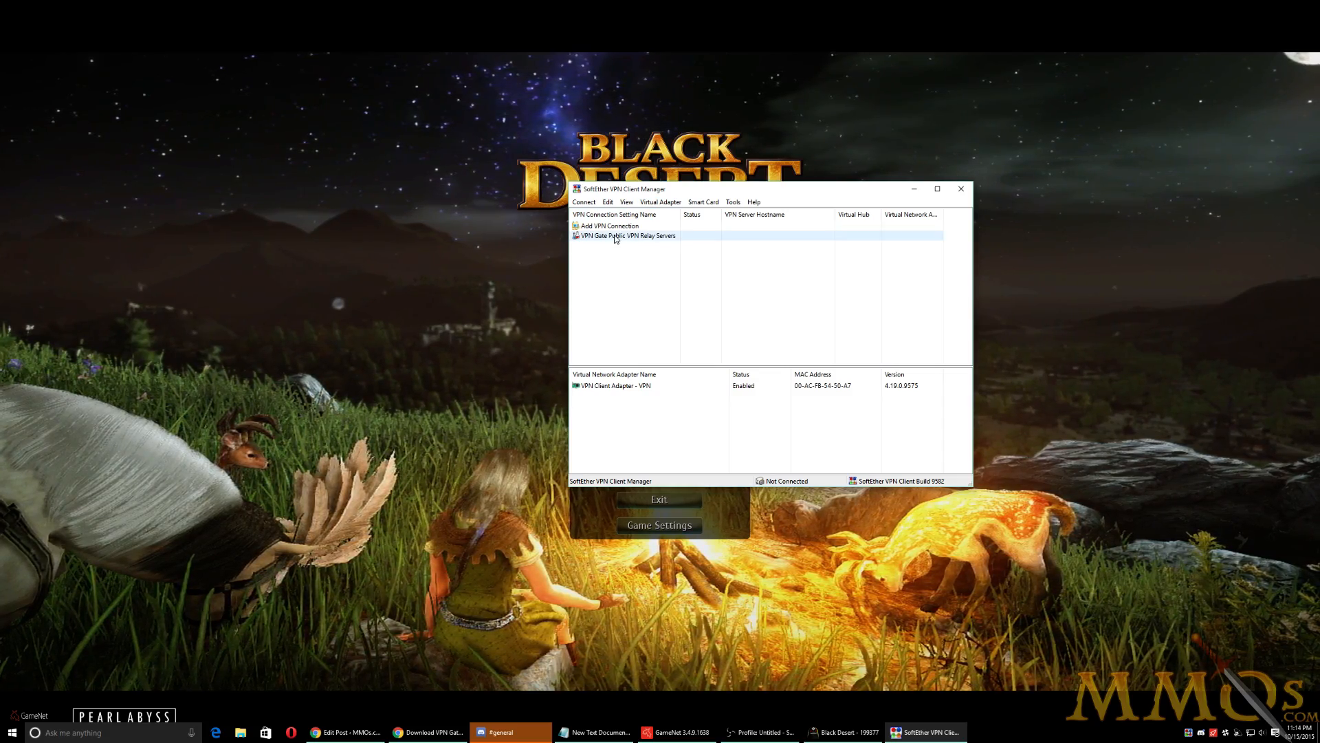
Connect to the Russian Federation relay server 188.73.162.147 from the VPN Gate server list.
double_click(629, 235)
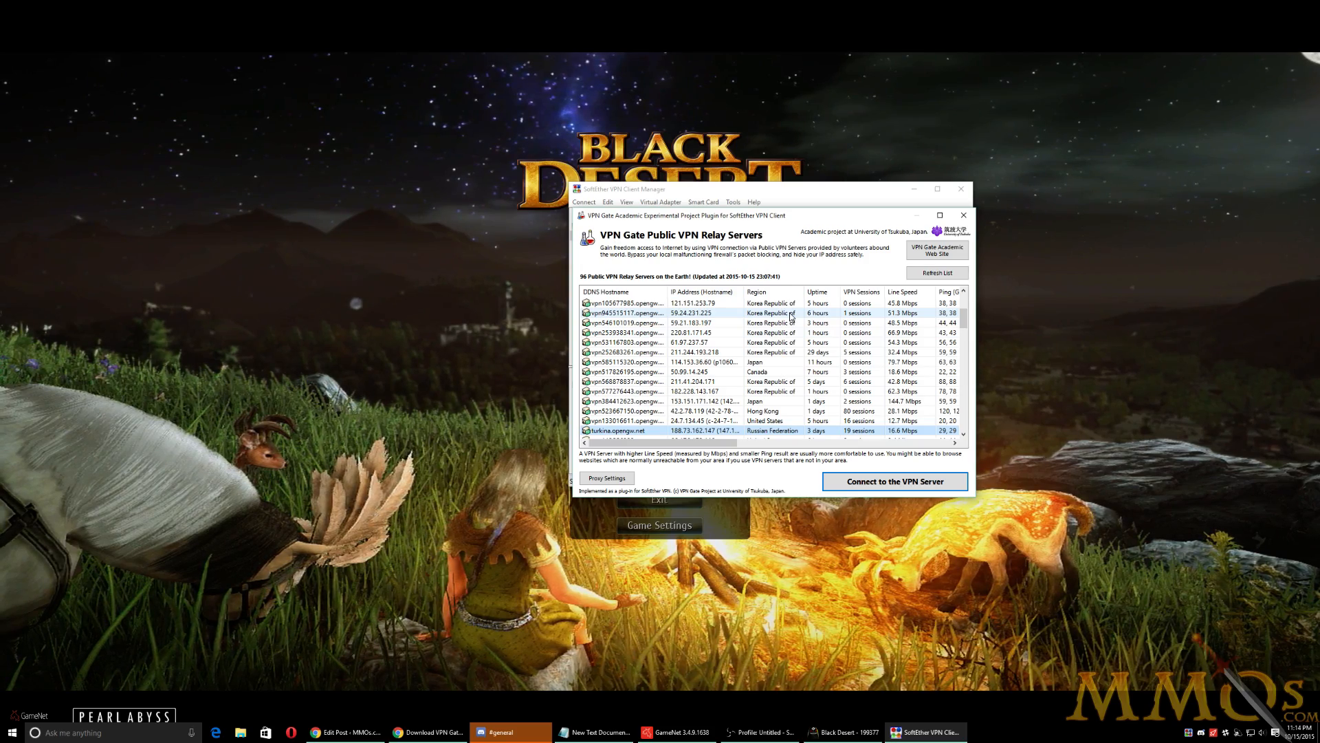
left_click(936, 272)
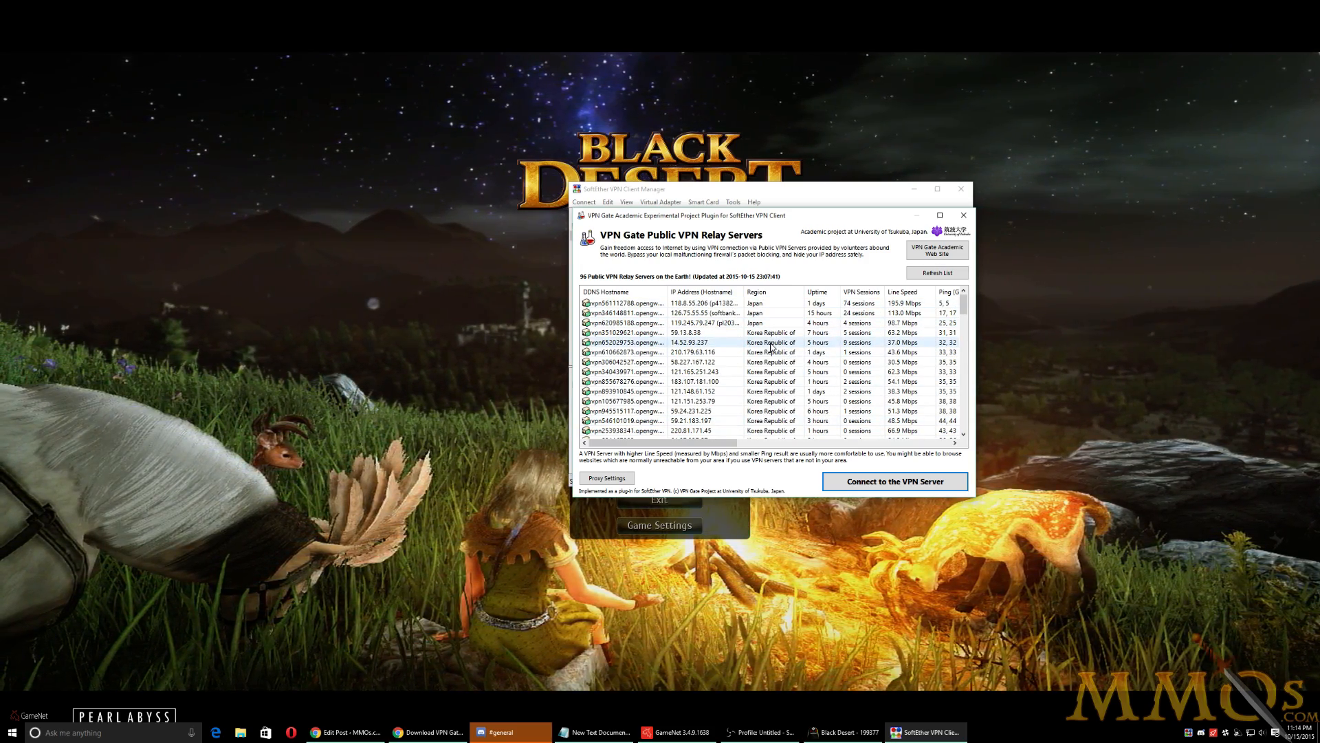
scroll("down", 3)
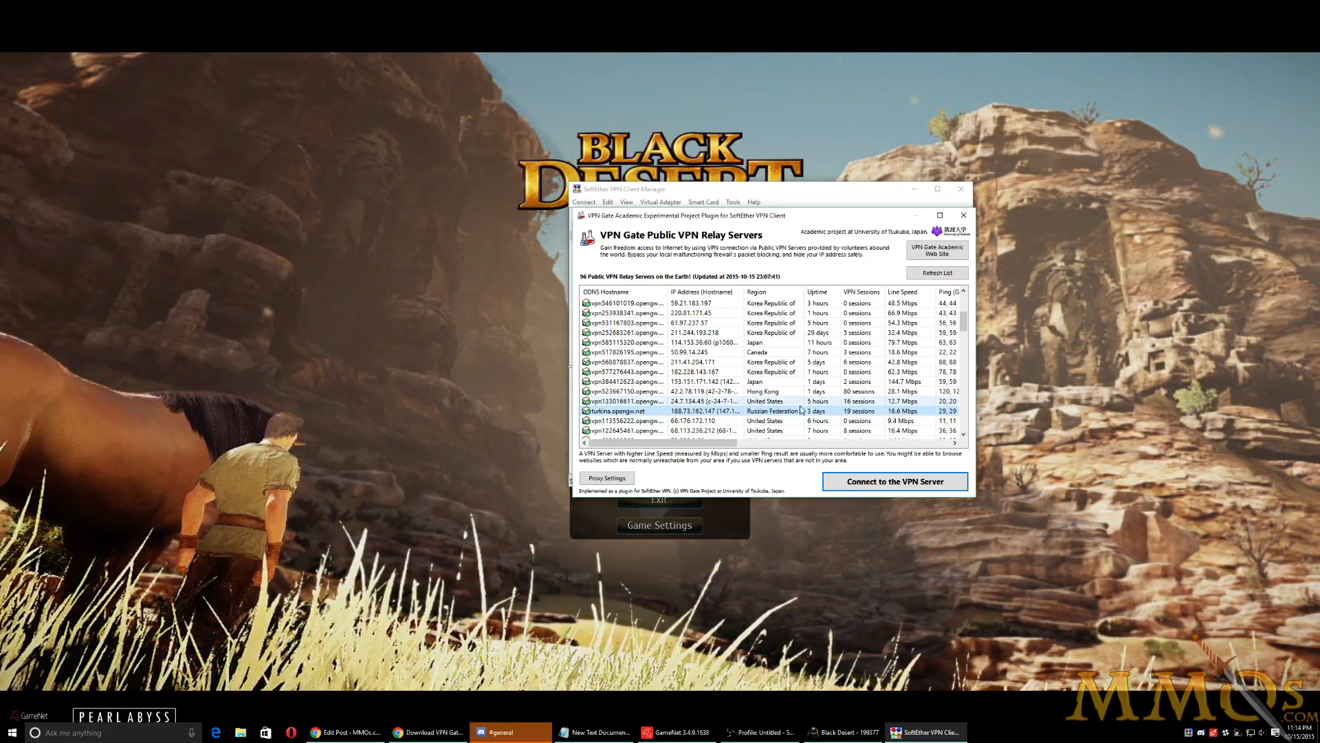
left_click(894, 482)
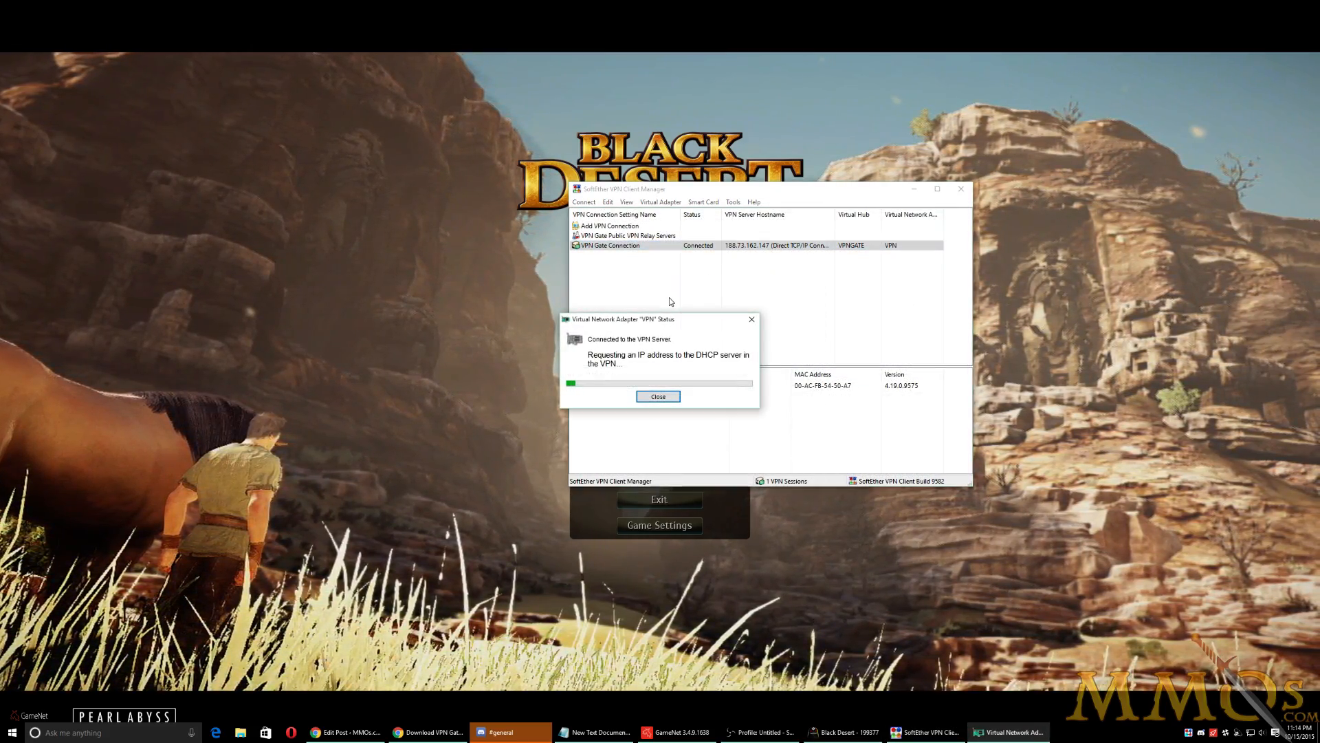
Dismiss the connection status window so the Black Desert launcher is in front.
left_click(659, 396)
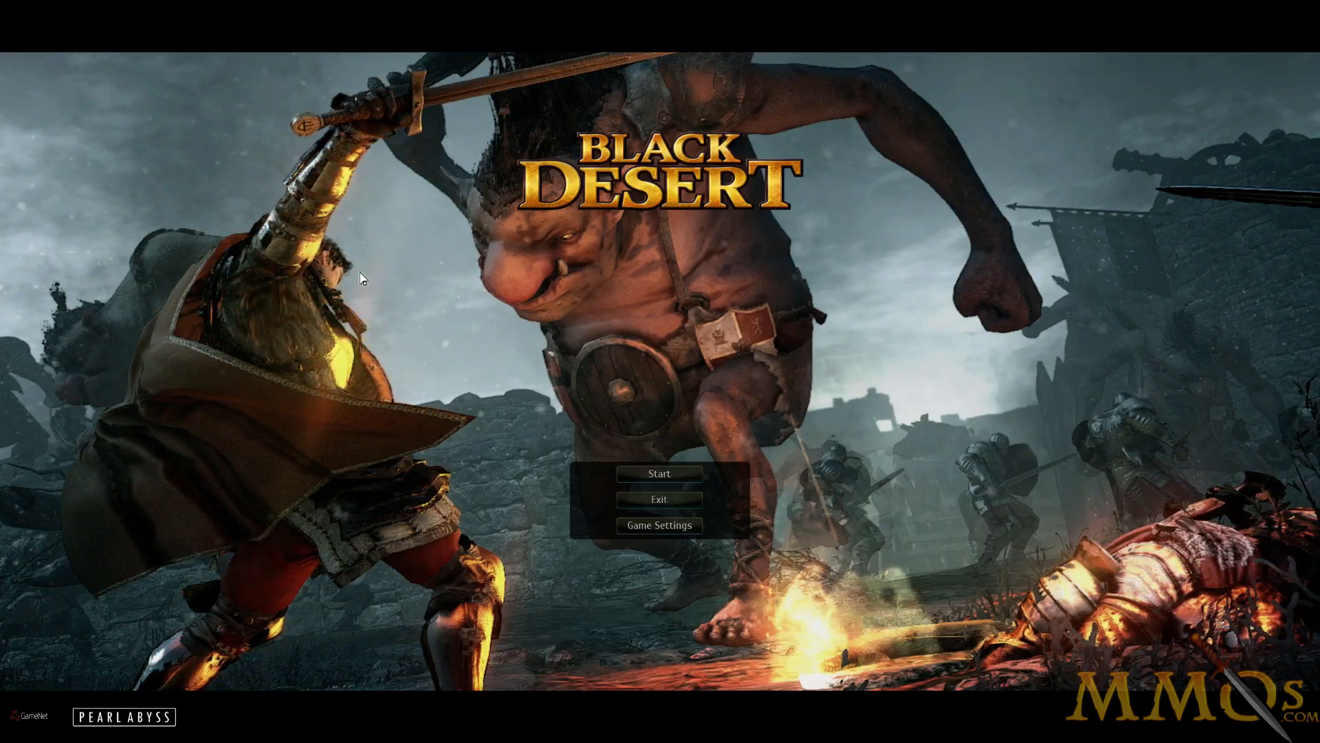
Start Black Desert from the launcher and reach the Select Server channel list.
left_click(658, 472)
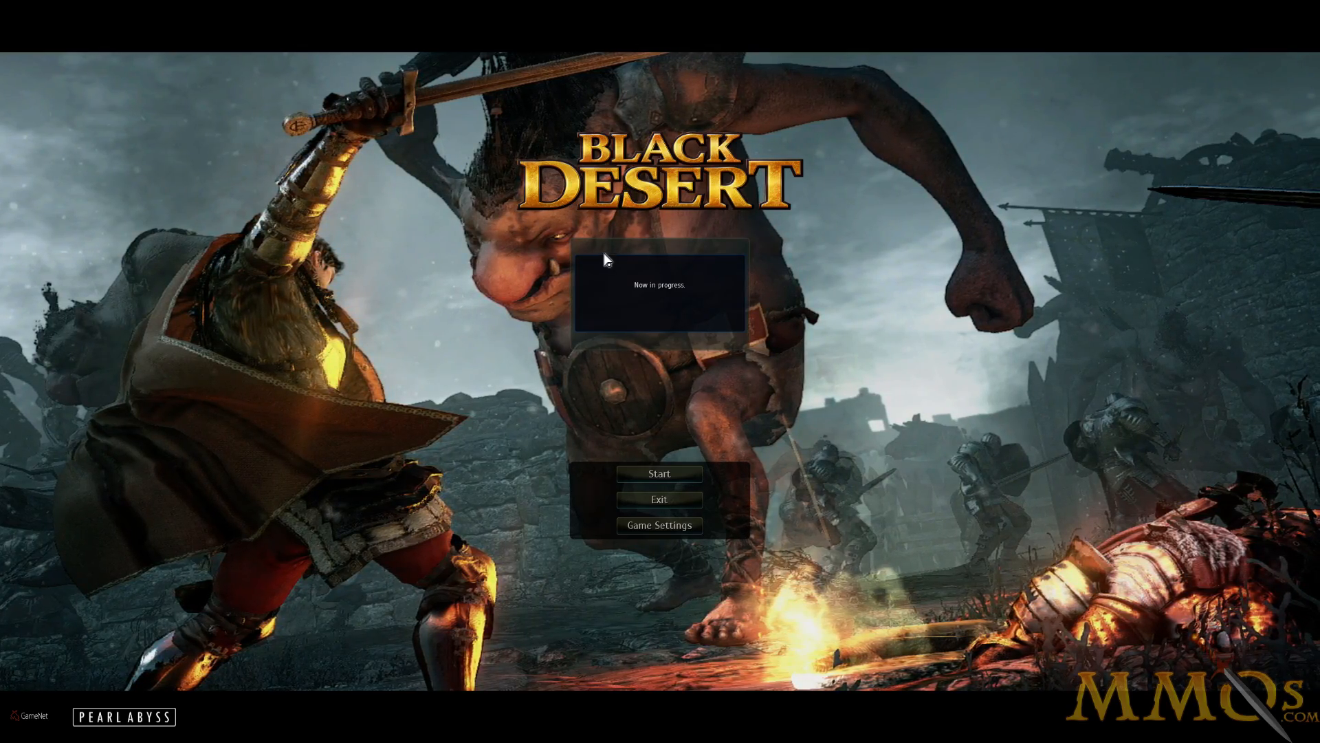
left_click(659, 473)
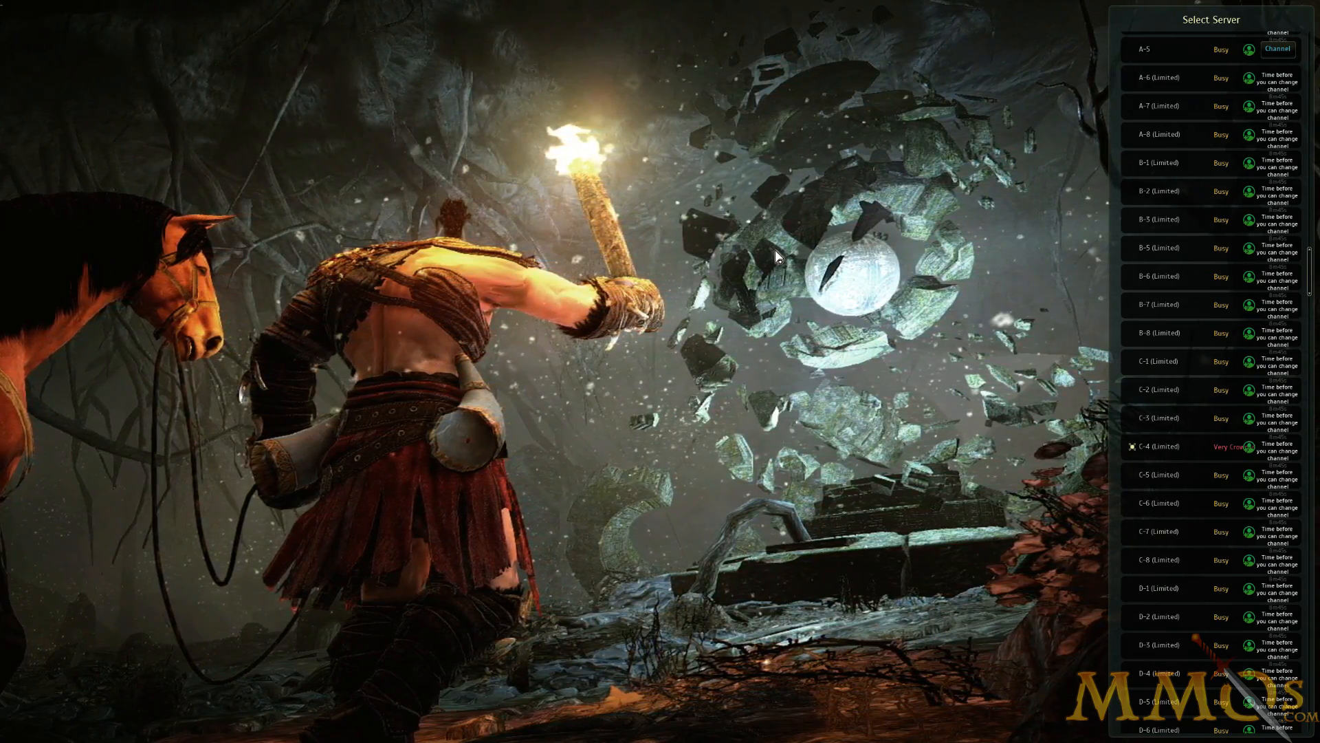
left_click(431, 731)
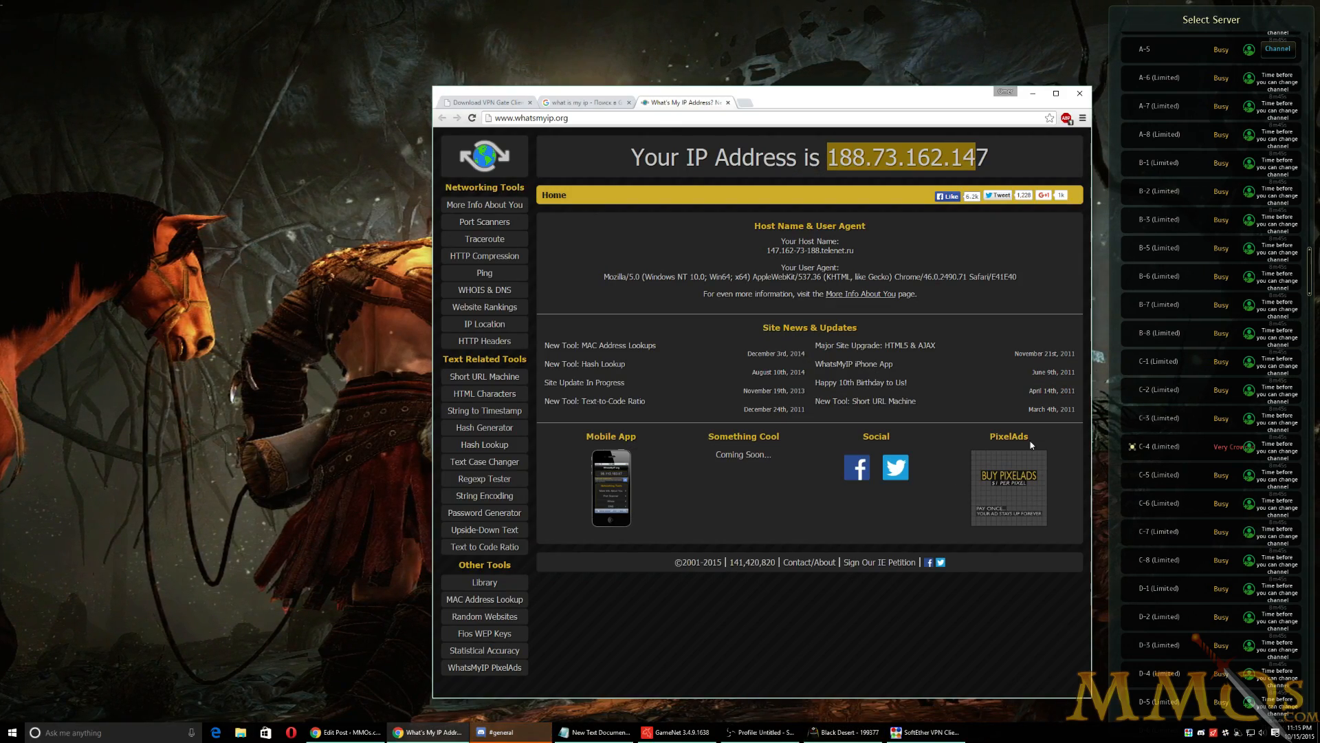
right_click(1186, 735)
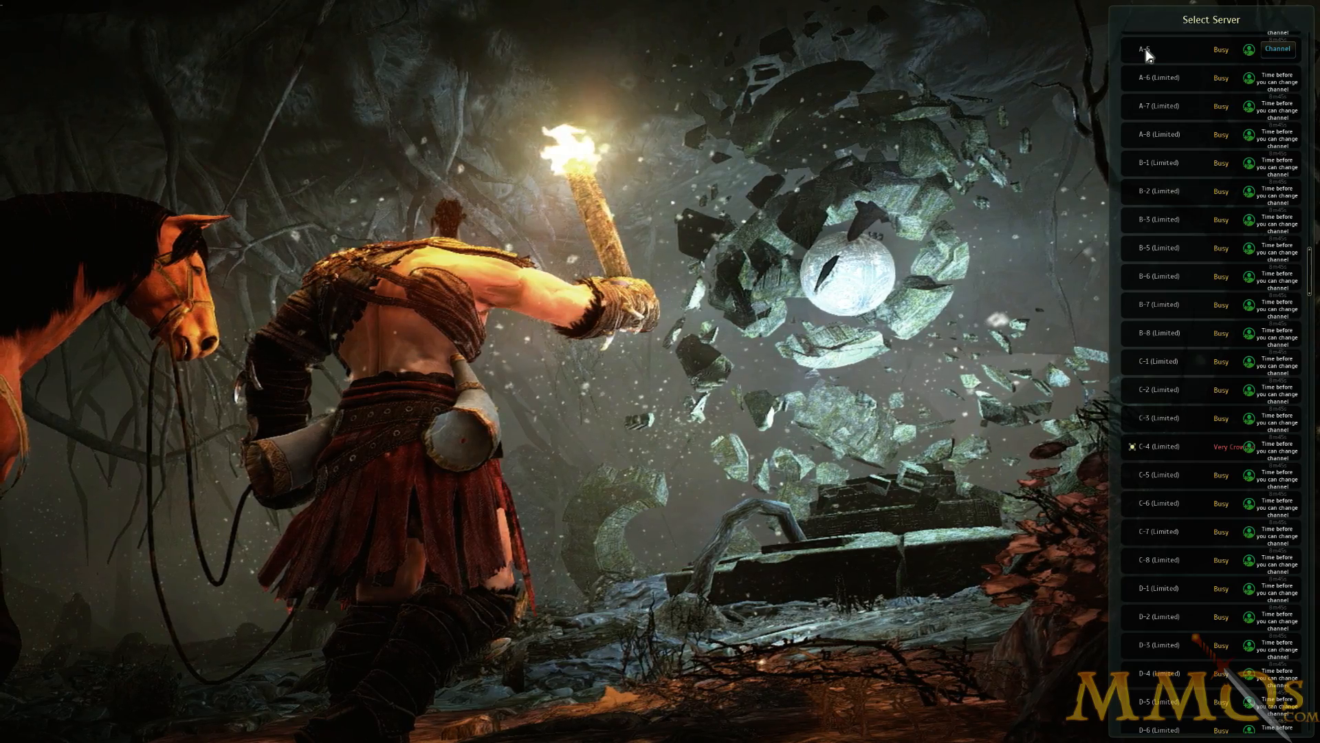
Join a server channel and connect with the level 7 character at Balenos Estuary.
scroll("down", 3)
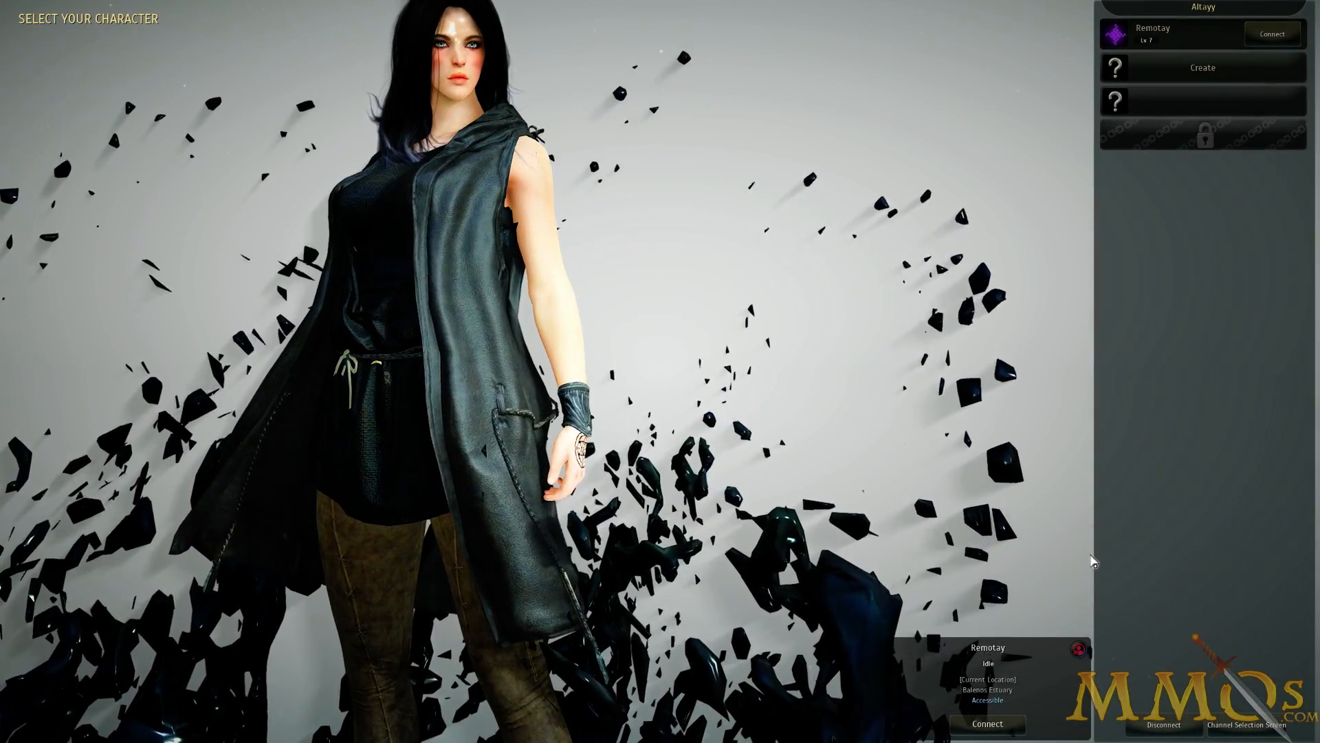
left_click(987, 724)
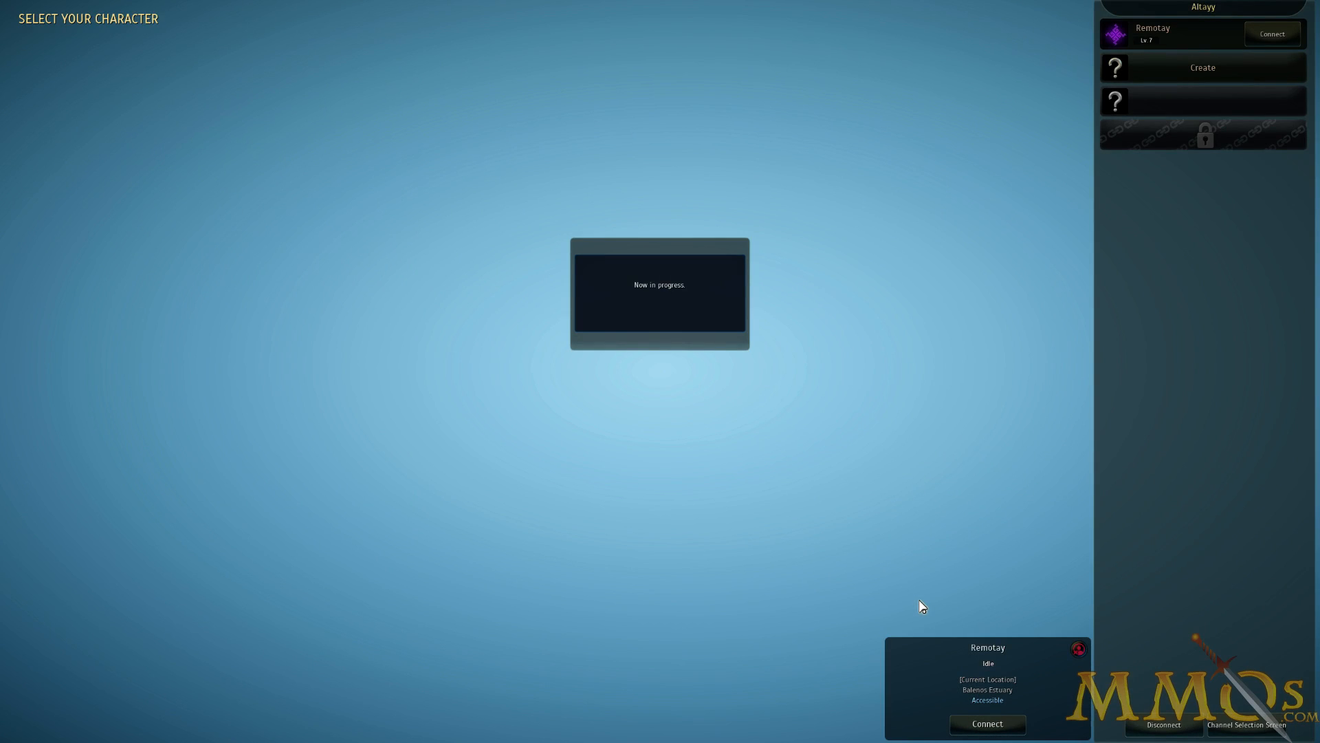
left_click(988, 723)
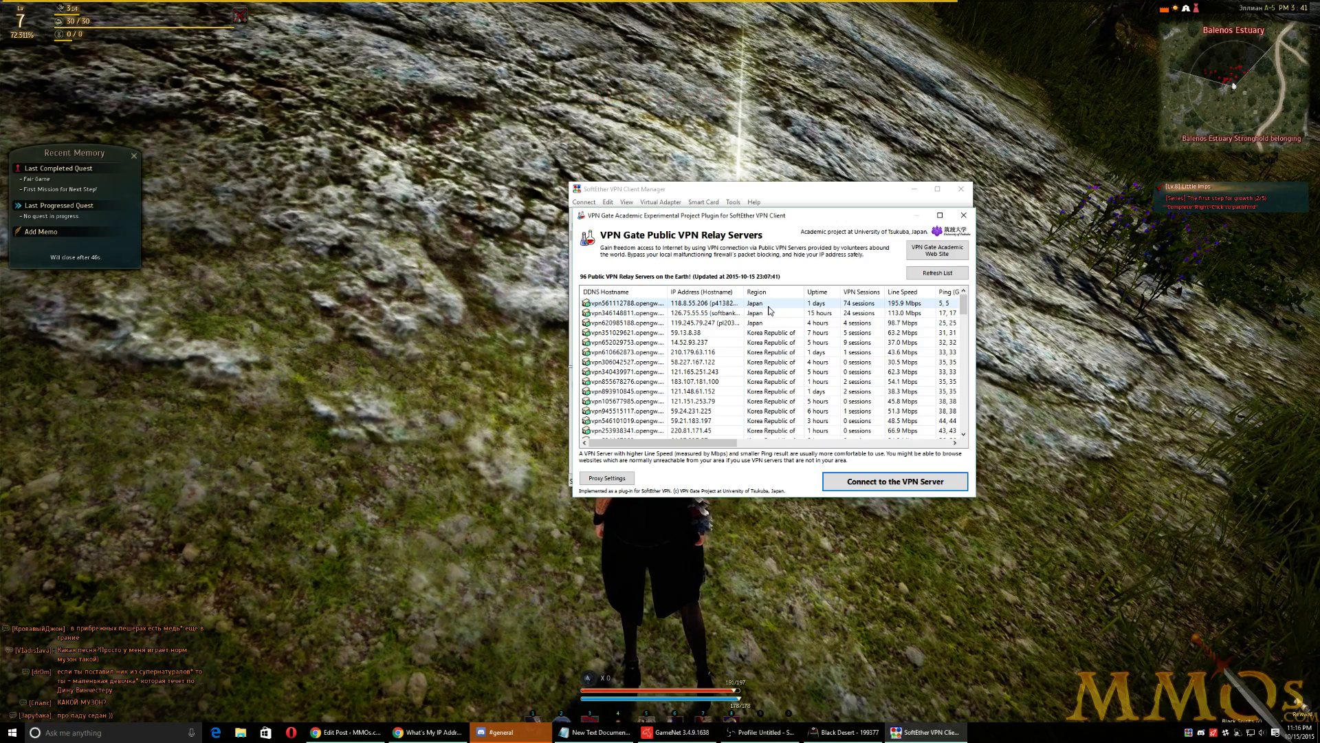
Pick the Japan relay server 153.209.225.208 from the VPN Gate list over the running game.
scroll("down", 3)
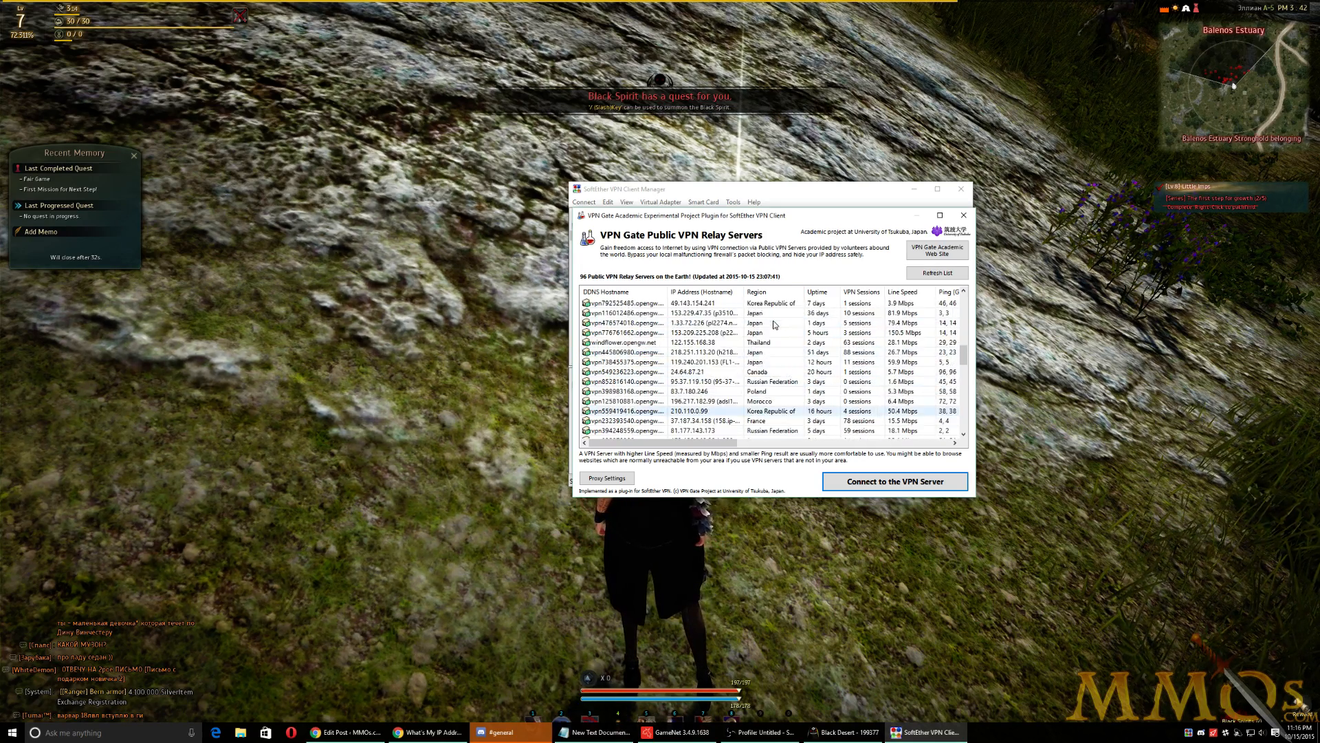
left_click(738, 332)
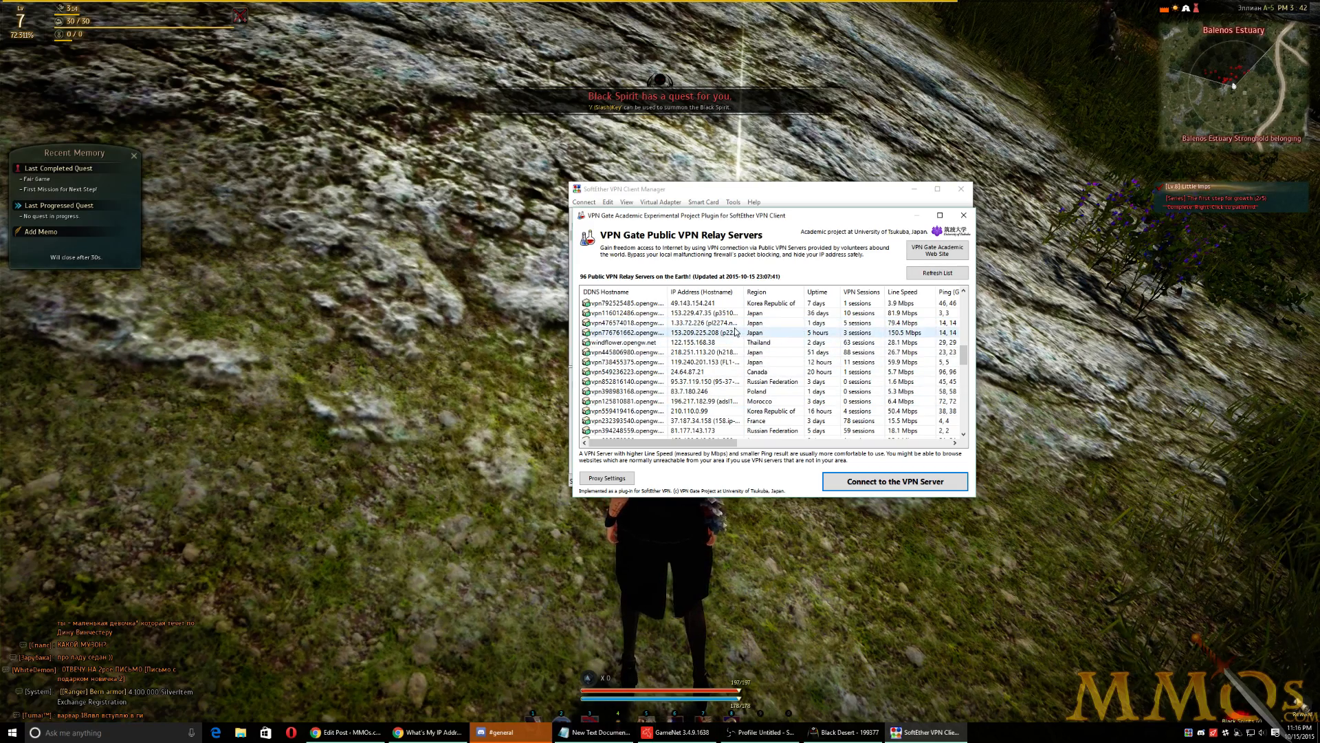